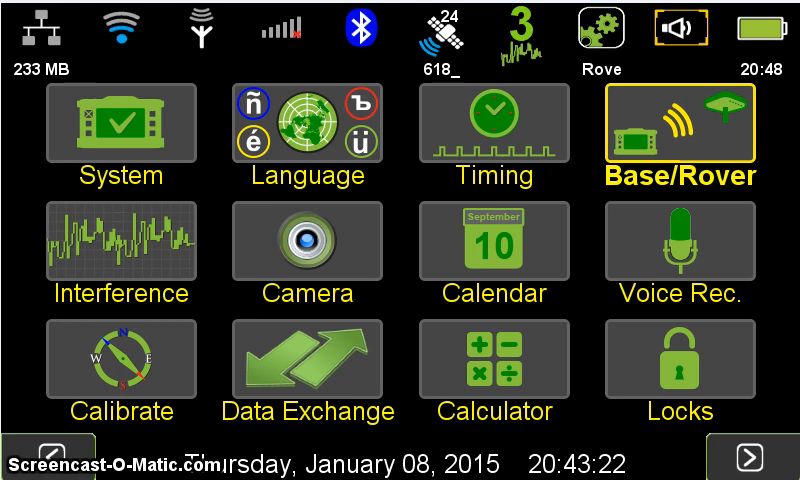
Open the Default Setup's Setup screen from the Base/Rover tile.
left_click(679, 128)
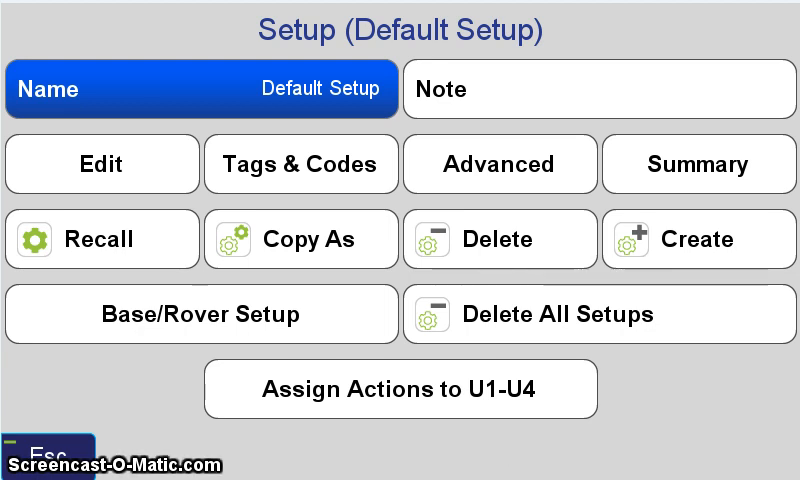
Create a new setup and keep RTK Rover as the operating mode.
left_click(698, 239)
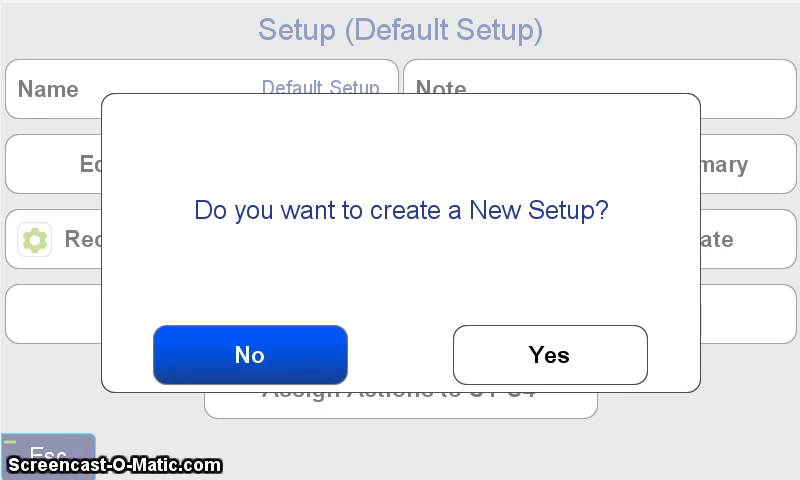
left_click(548, 355)
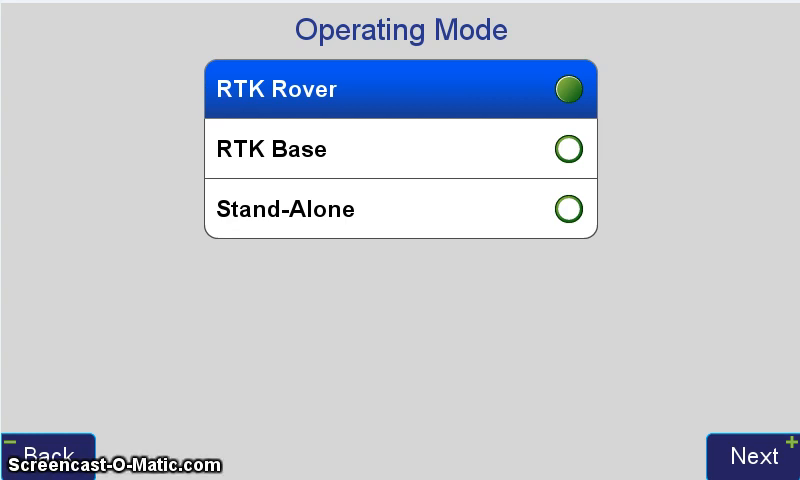
left_click(754, 456)
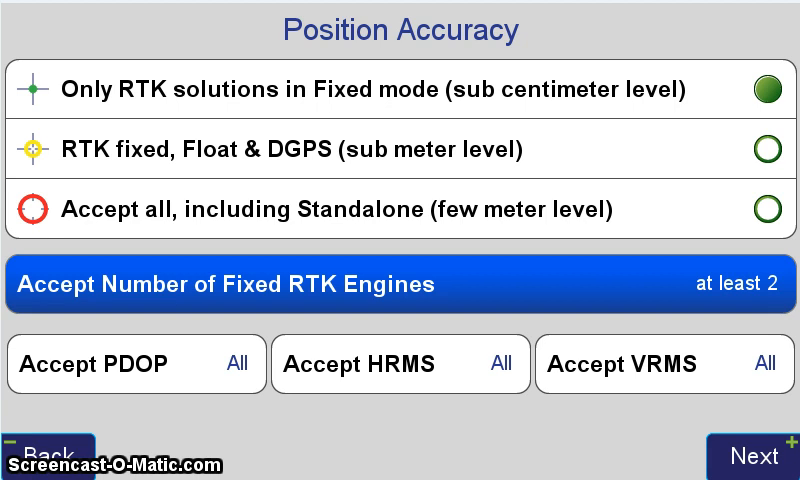
Accept fixed-only position accuracy and With Start Button point collection.
left_click(755, 455)
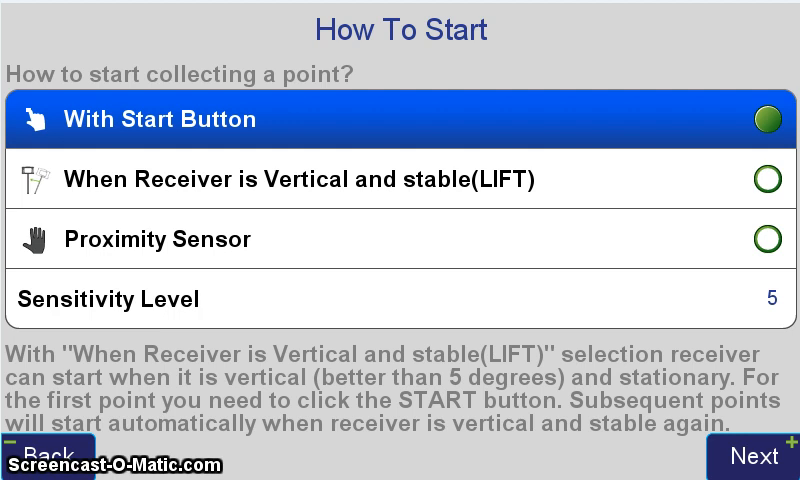
left_click(757, 456)
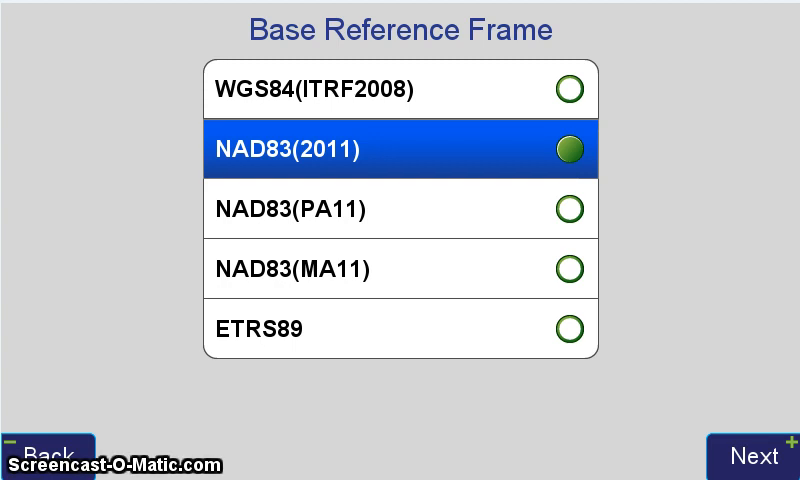
Accept NAD83(2011) reference frame and choose the 464.55 MHz UHF frequency.
left_click(756, 455)
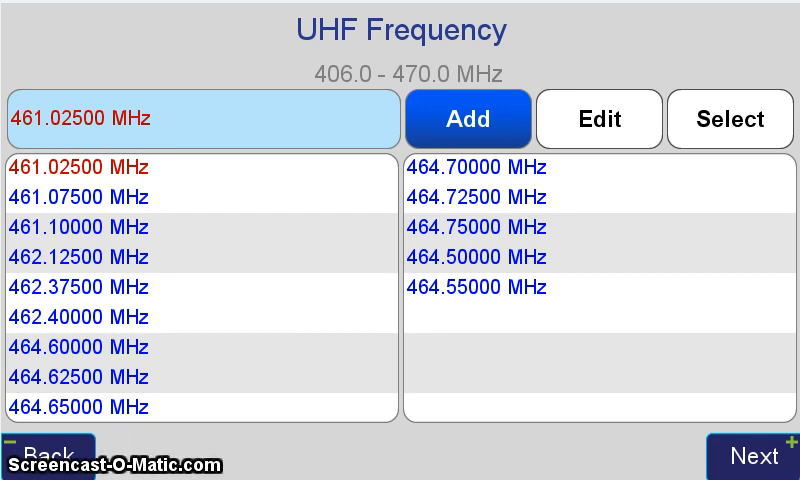
left_click(756, 455)
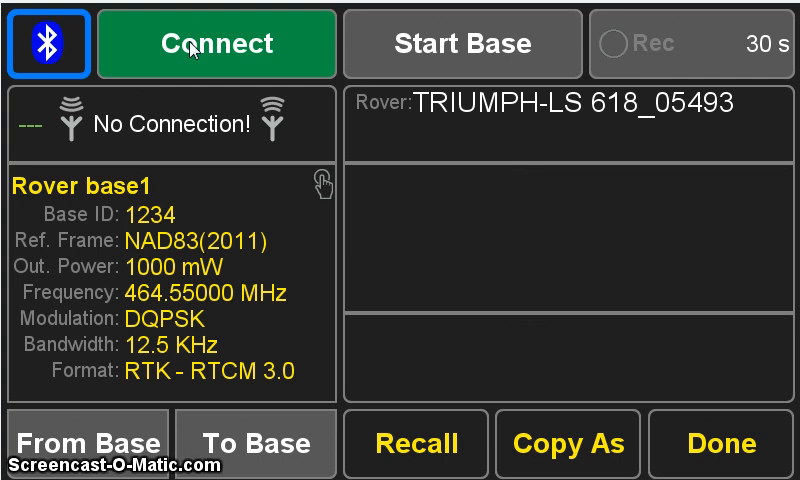
mouse_move(52, 130)
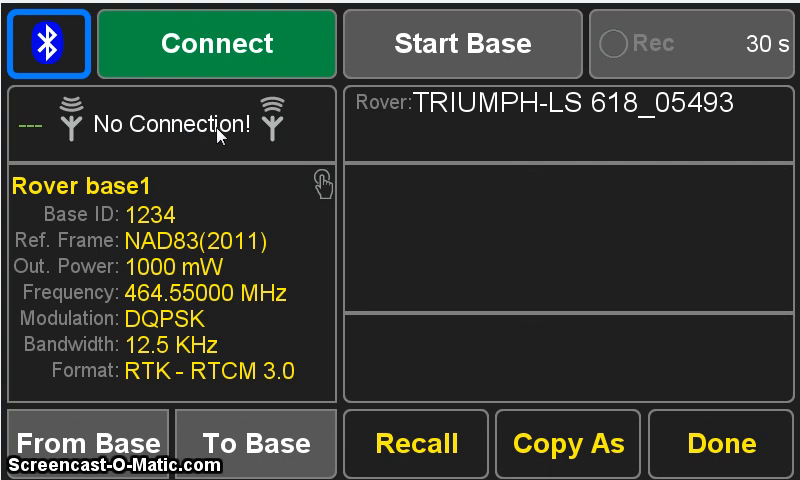
mouse_move(268, 163)
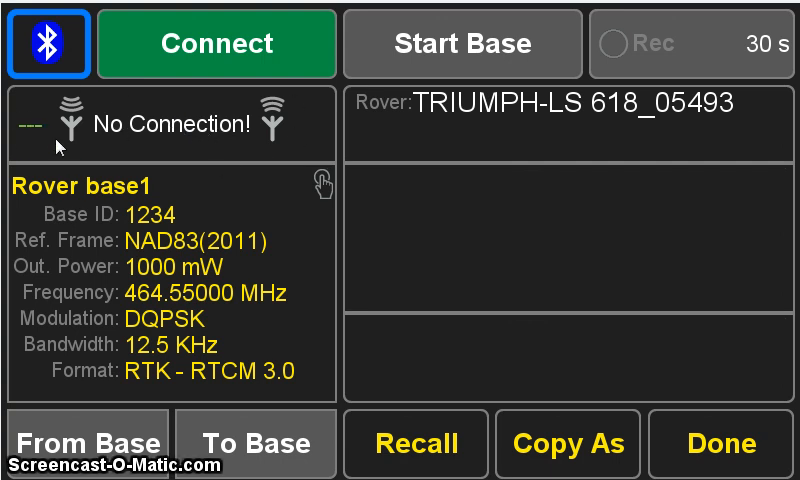
mouse_move(300, 150)
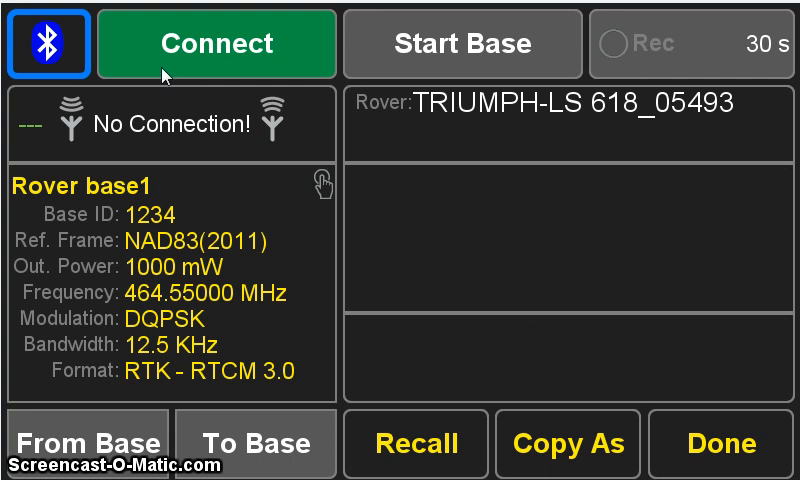
mouse_move(184, 156)
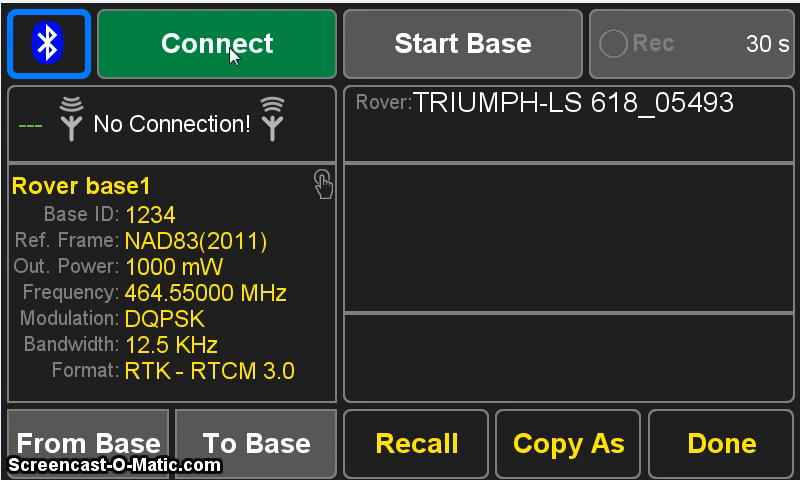
mouse_move(227, 52)
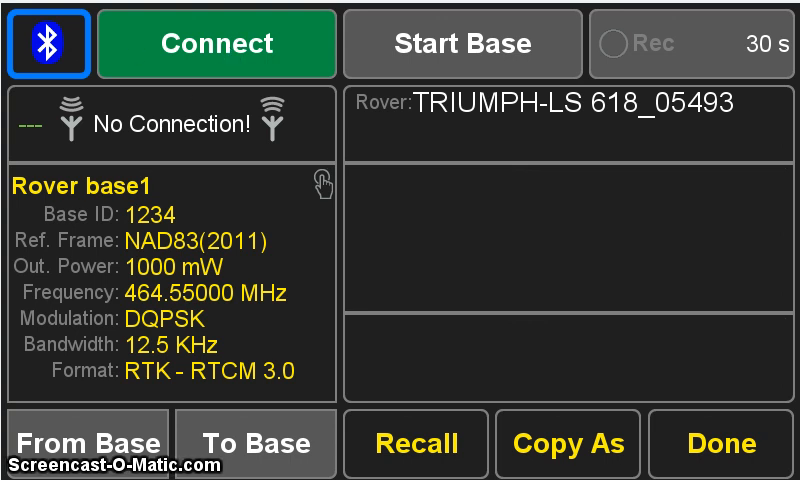
left_click(43, 43)
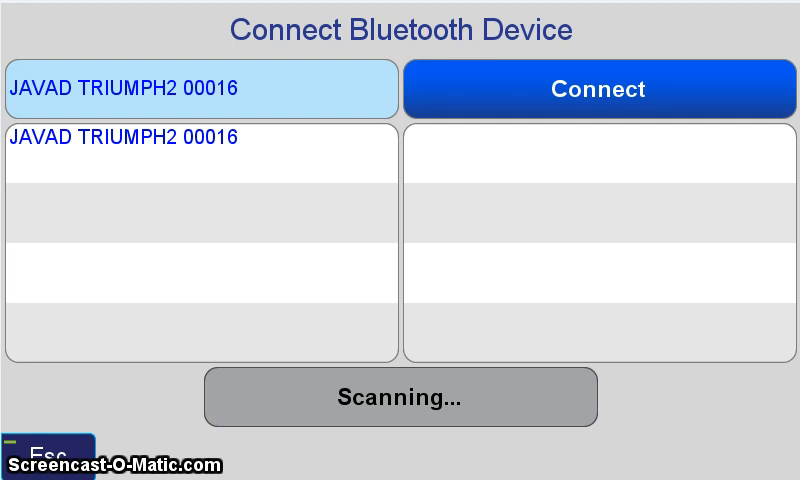
Connect over Bluetooth to the JAVAD TRIUMPH2 00016 base receiver.
left_click(594, 89)
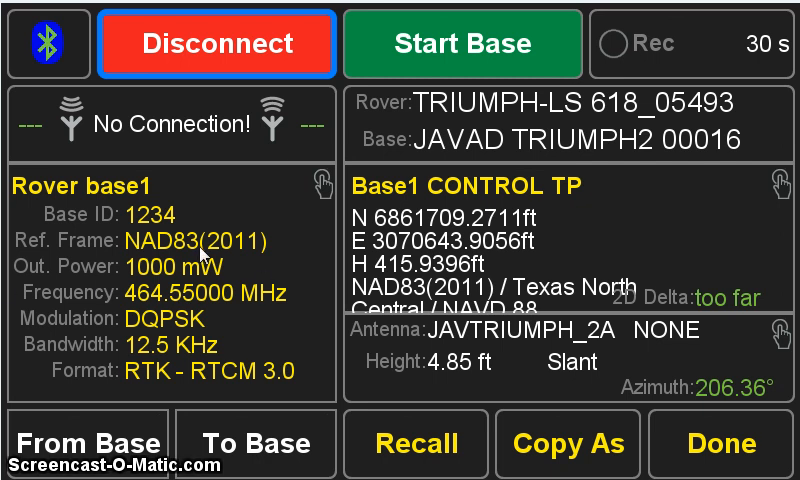
mouse_move(200, 253)
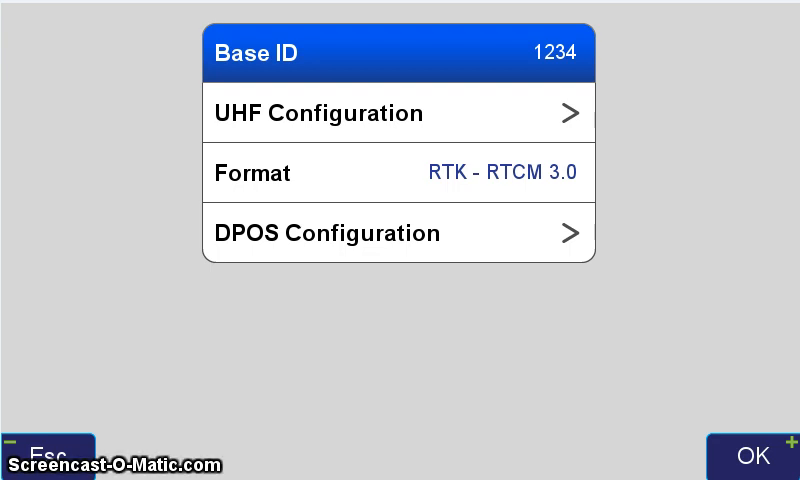
mouse_move(236, 207)
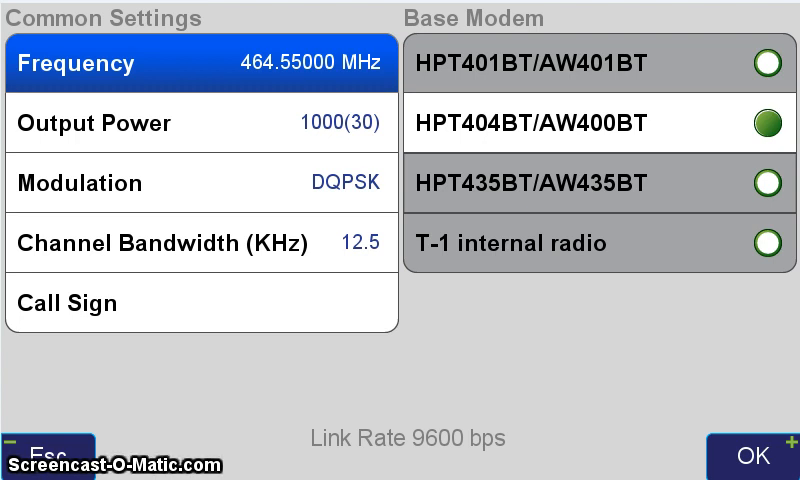
left_click(200, 63)
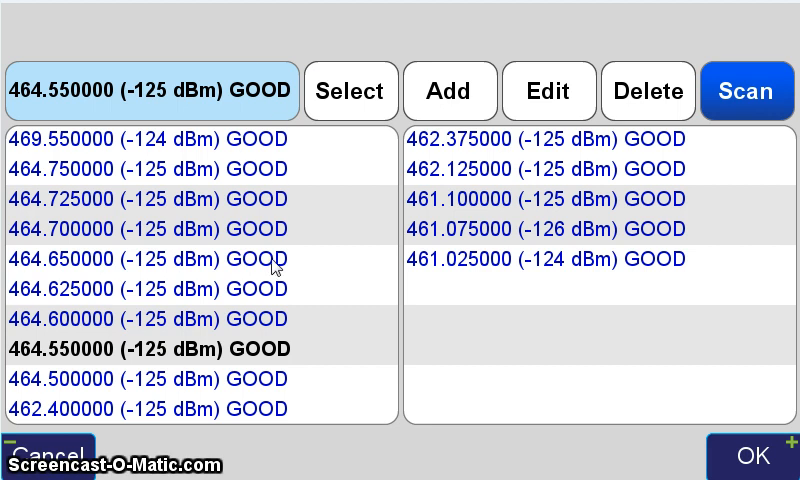
mouse_move(510, 392)
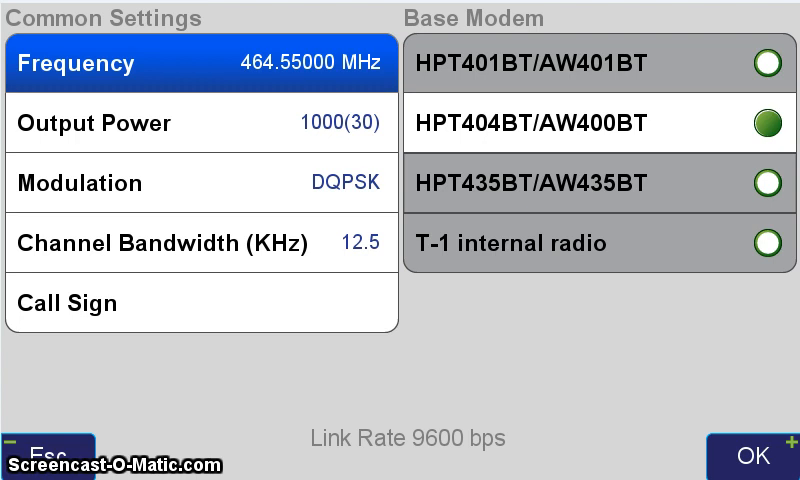
mouse_move(113, 147)
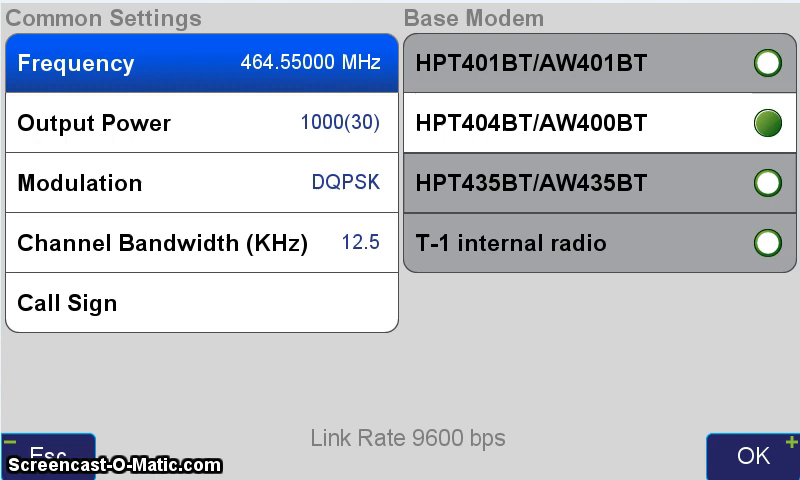
left_click(750, 456)
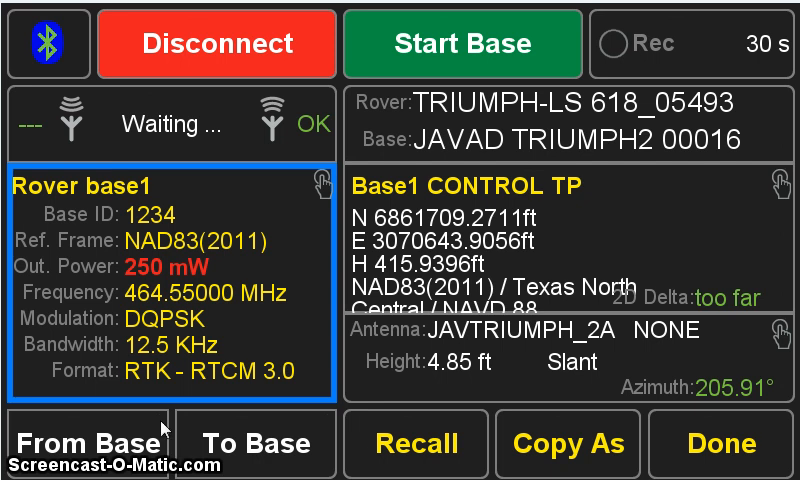
mouse_move(270, 465)
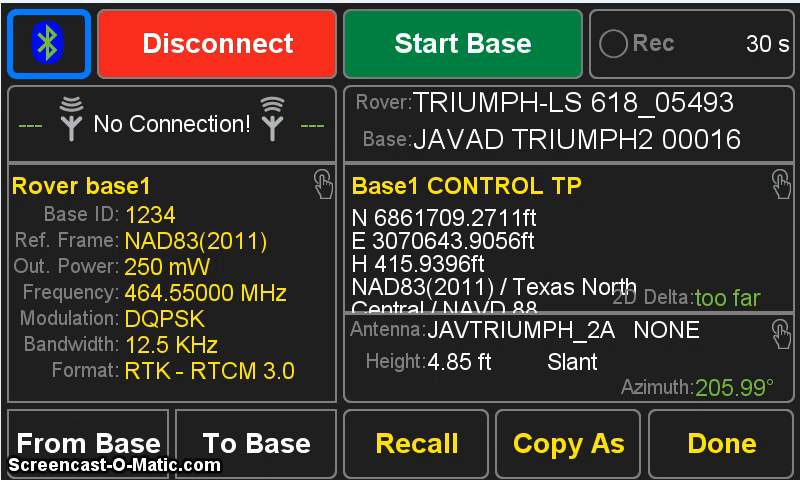
mouse_move(276, 432)
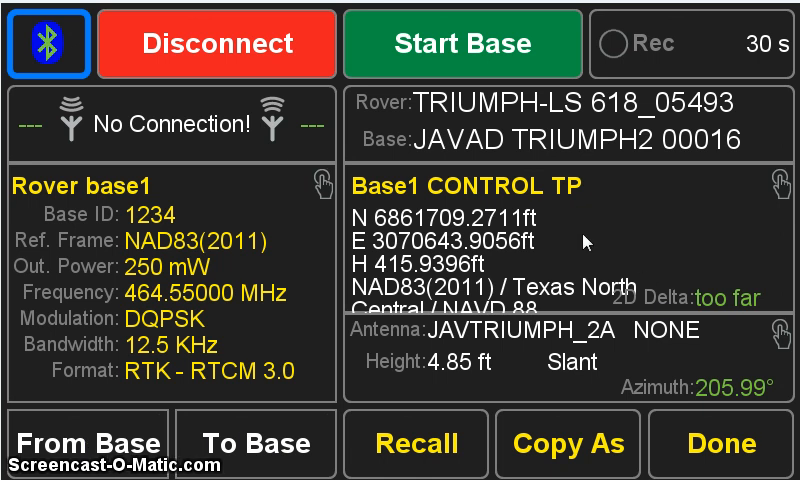
mouse_move(583, 240)
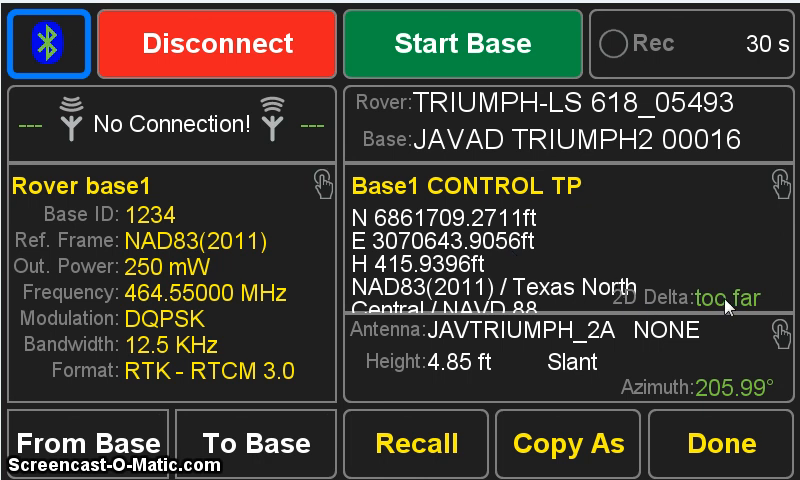
mouse_move(722, 305)
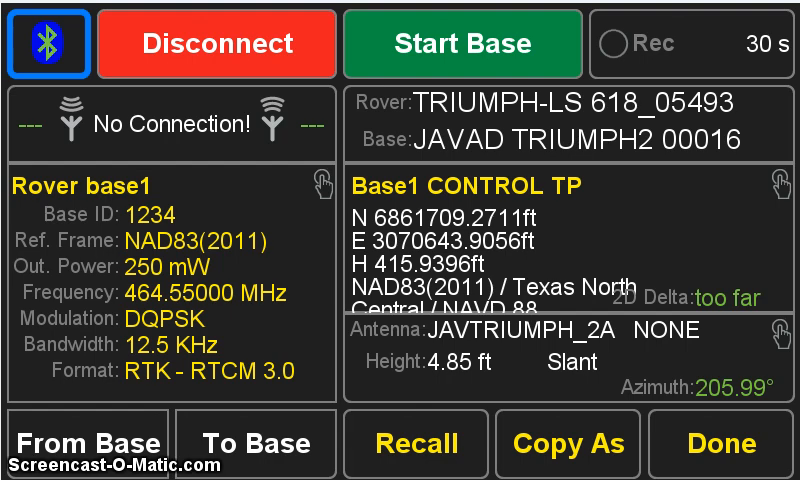
left_click(97, 443)
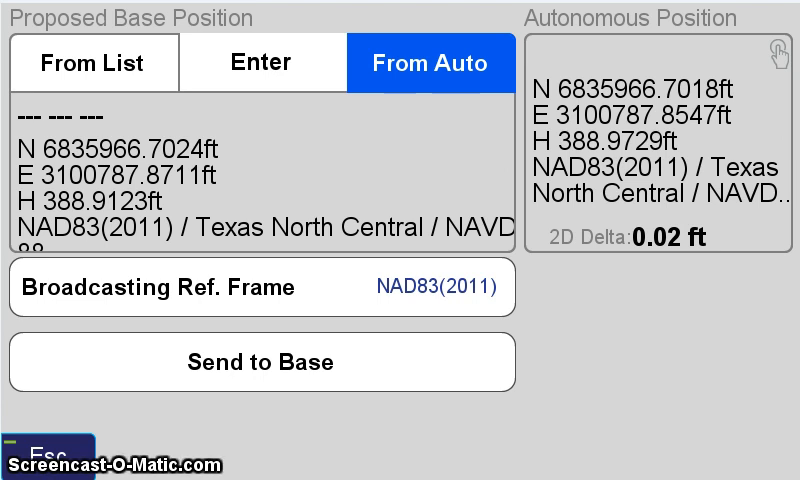
Send the From Auto proposed base coordinate to the base.
left_click(262, 362)
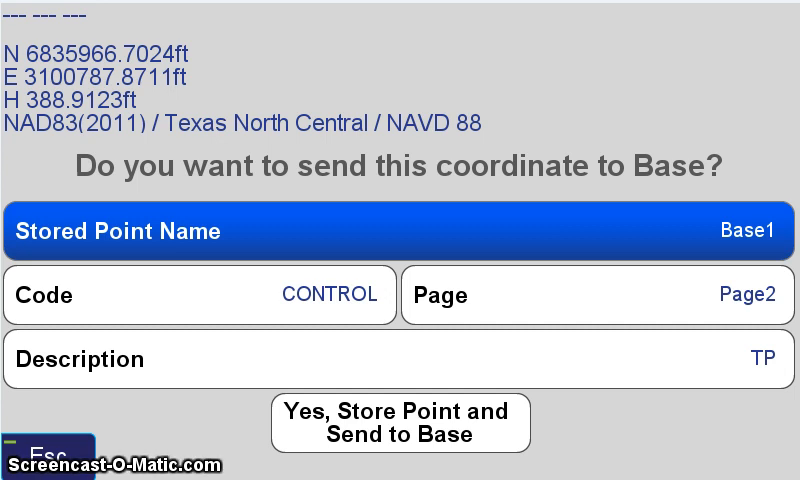
Store point Base1 (CONTROL, TP) and send its coordinate to the base.
left_click(596, 295)
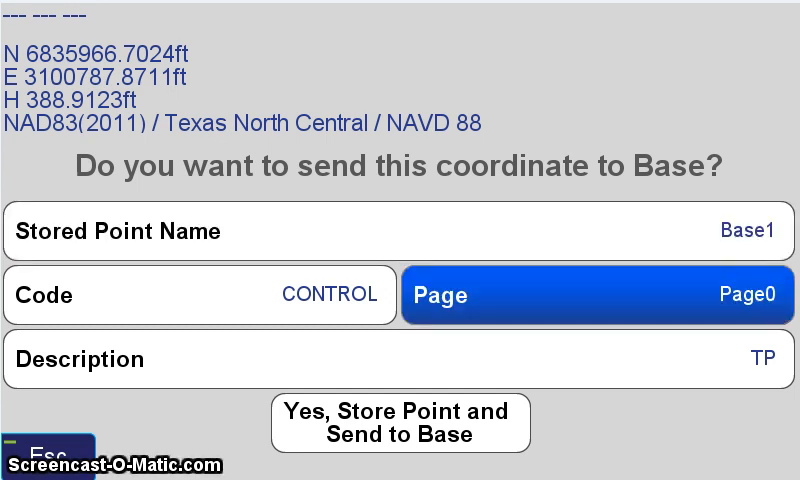
left_click(400, 422)
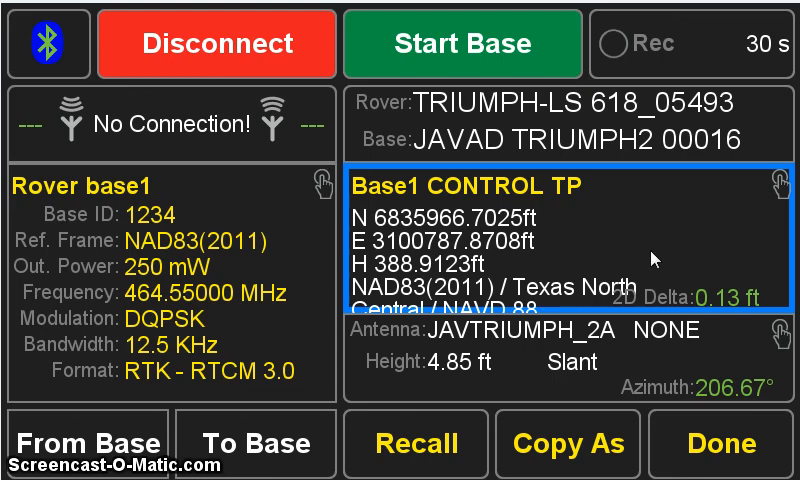
mouse_move(727, 315)
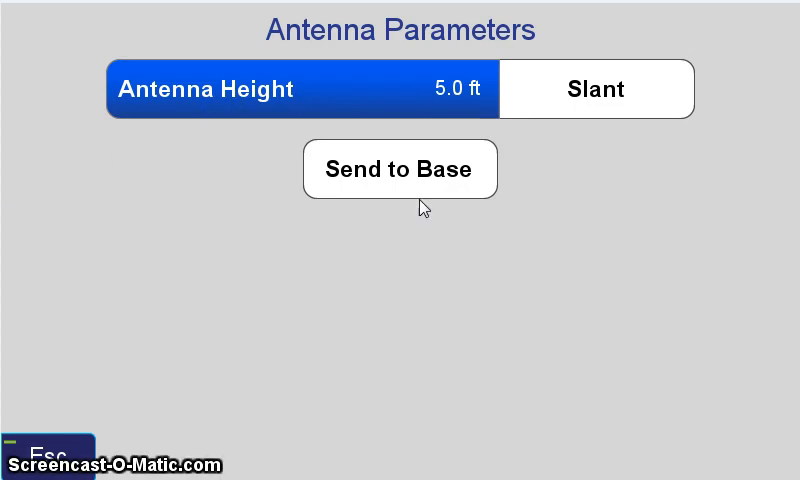
Send a 5.0 ft slant antenna height to the base.
left_click(400, 168)
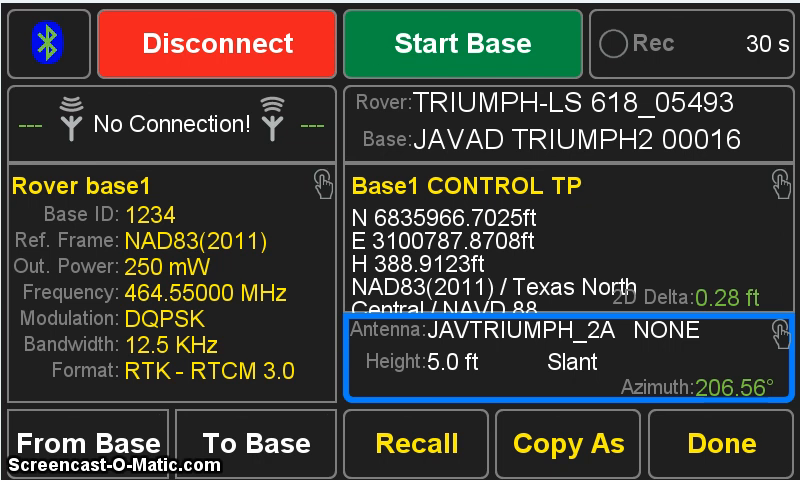
Start the base broadcasting corrections and recording at 30 s.
left_click(460, 44)
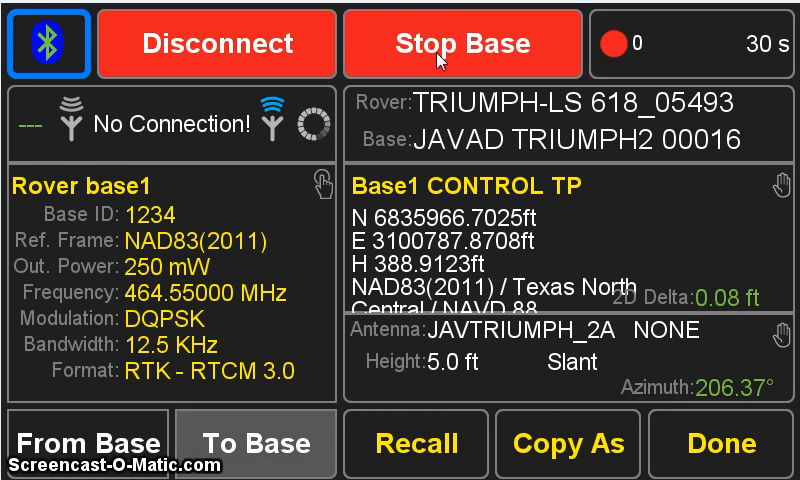
mouse_move(415, 140)
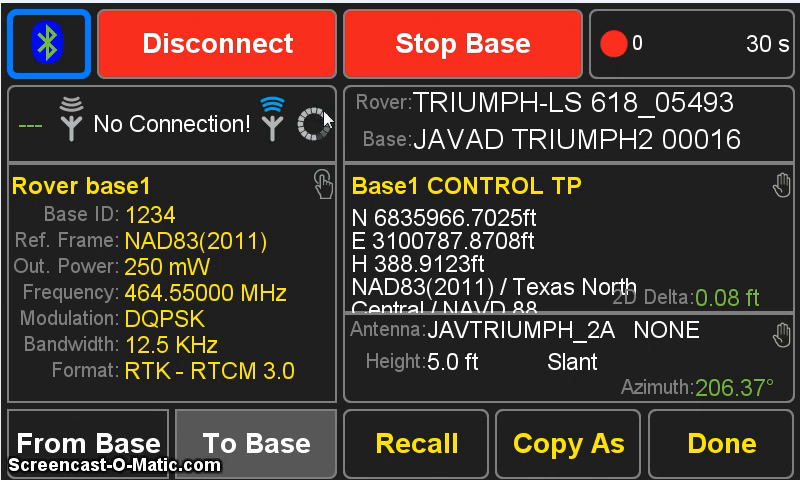
mouse_move(328, 128)
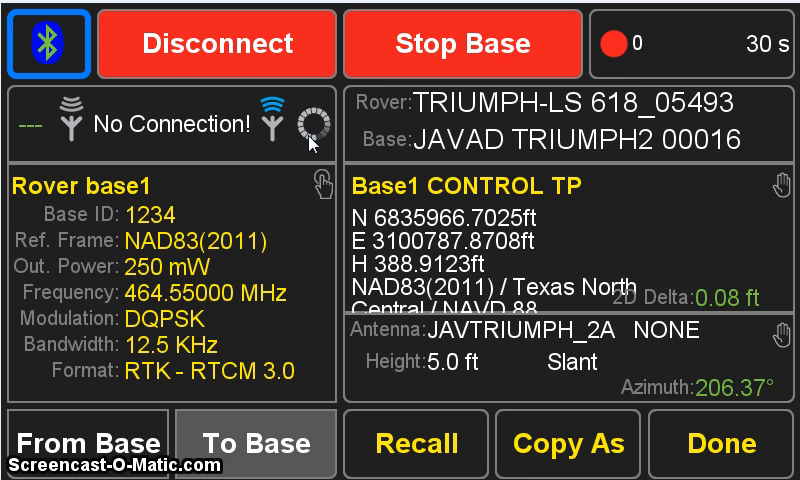
mouse_move(312, 152)
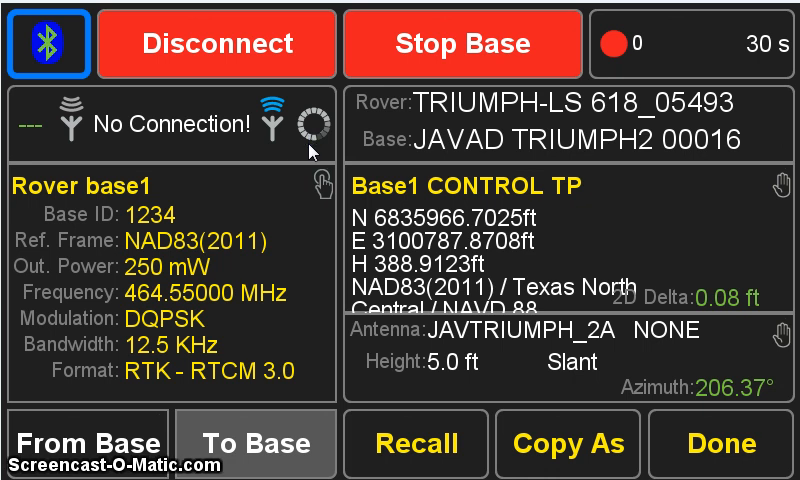
mouse_move(312, 145)
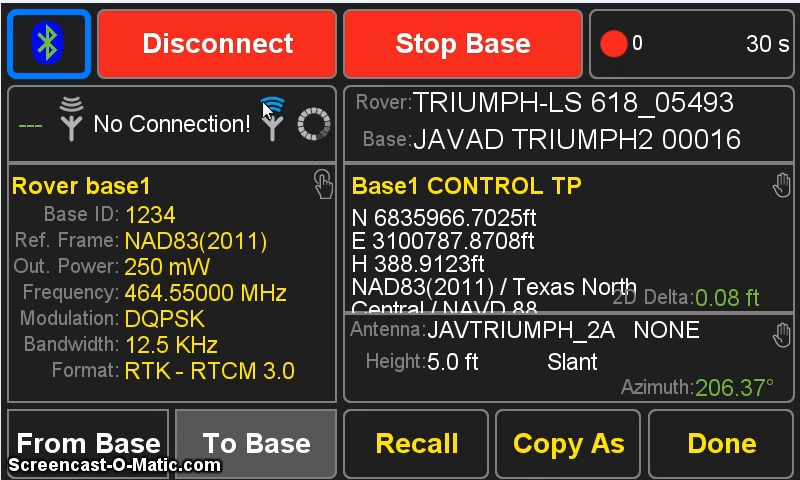
mouse_move(278, 118)
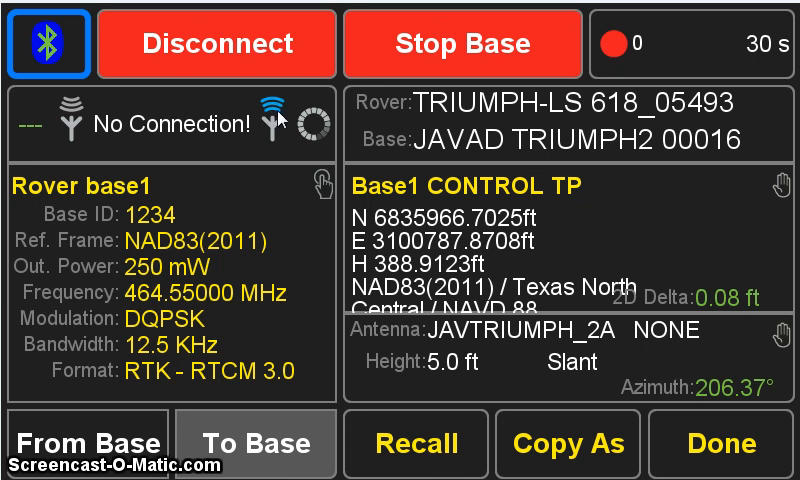
mouse_move(280, 115)
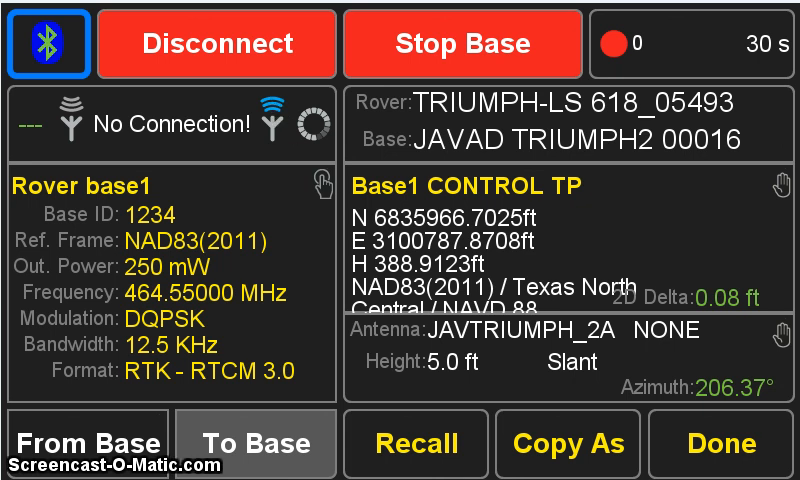
mouse_move(148, 103)
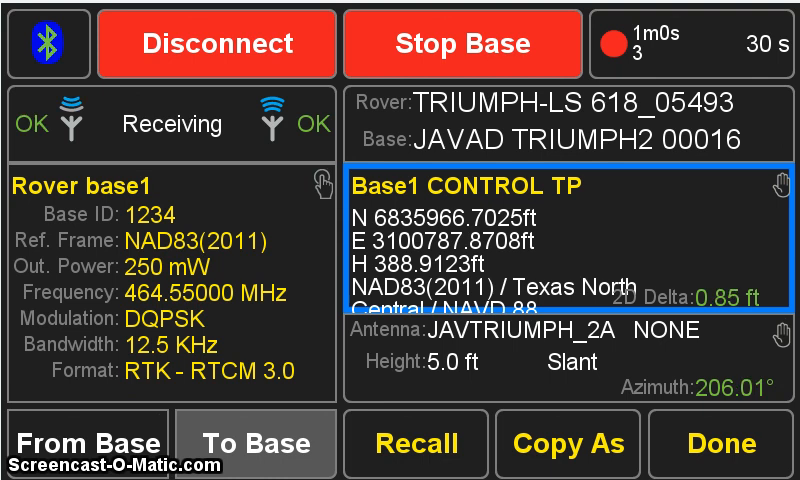
mouse_move(210, 130)
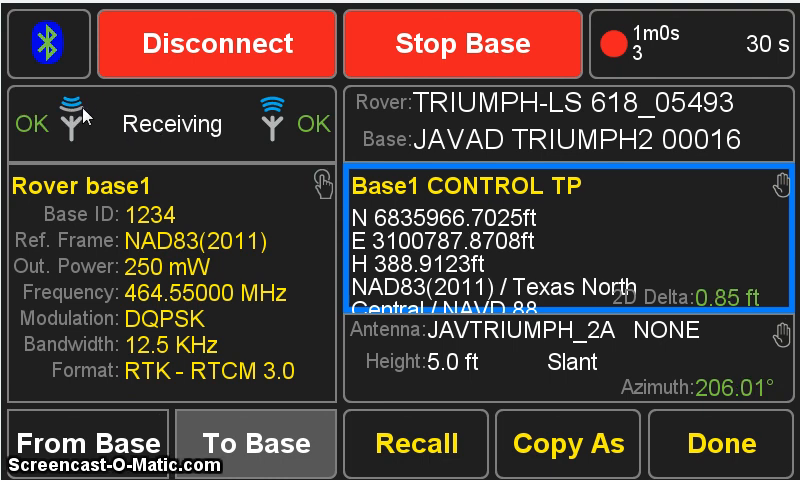
mouse_move(75, 148)
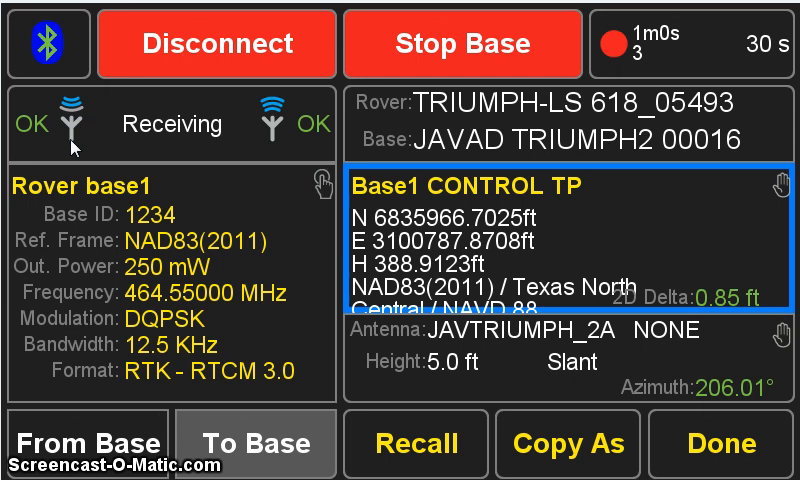